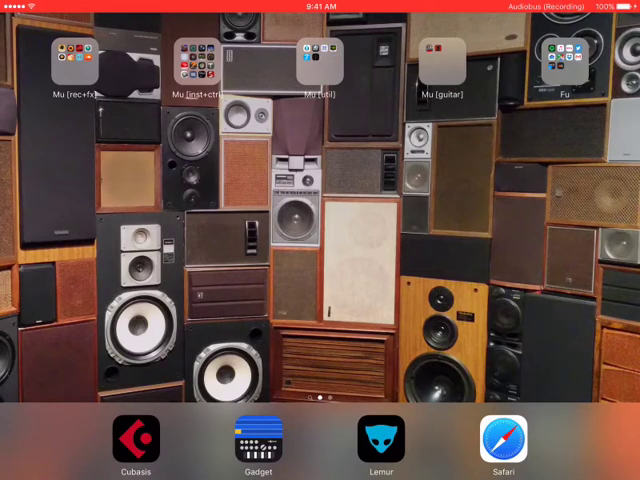
- Launch Audiobus and load the Xynth Multi Mayhem session with its four synth chains
left_click(318, 65)
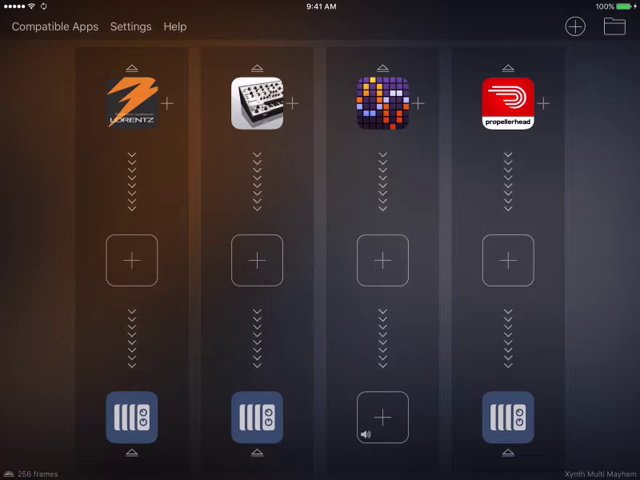
- Load the Poly - 02 factory preset in Lorentz and set its MIDI input to Xynthesizr
left_click(131, 103)
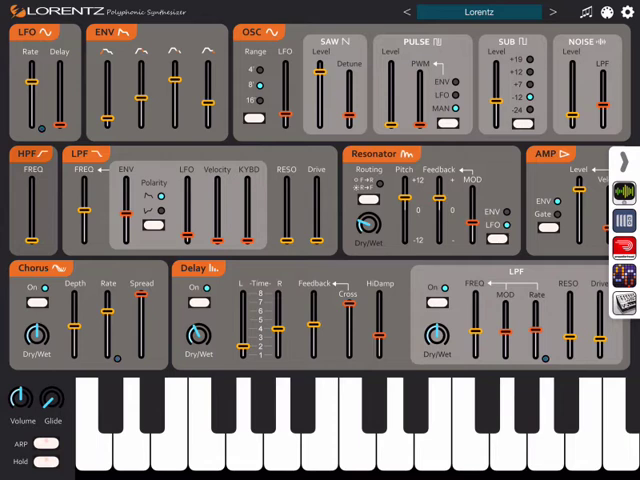
left_click(479, 12)
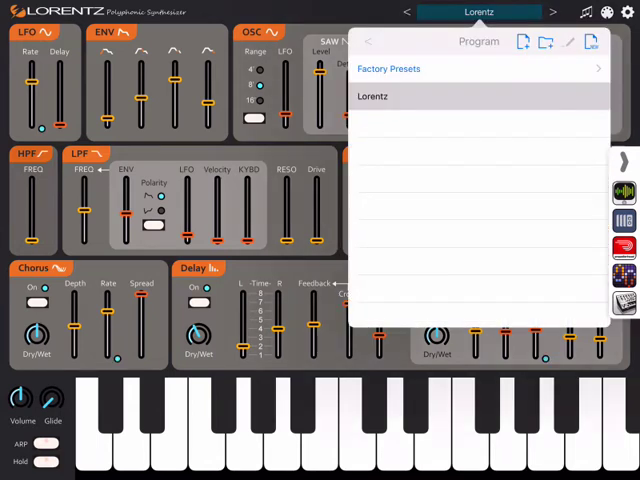
left_click(388, 68)
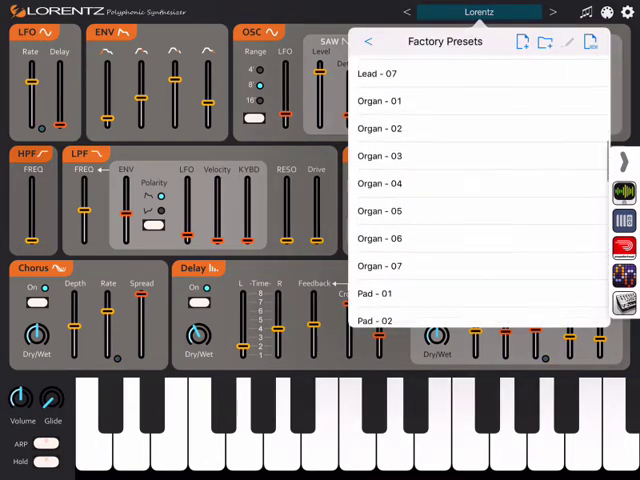
scroll("down", 3)
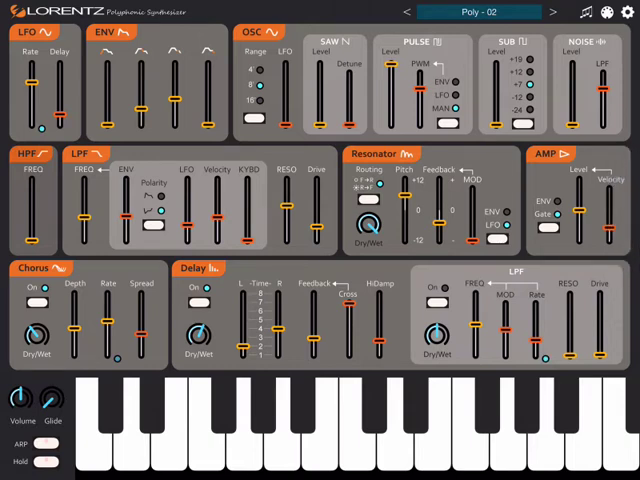
left_click(631, 11)
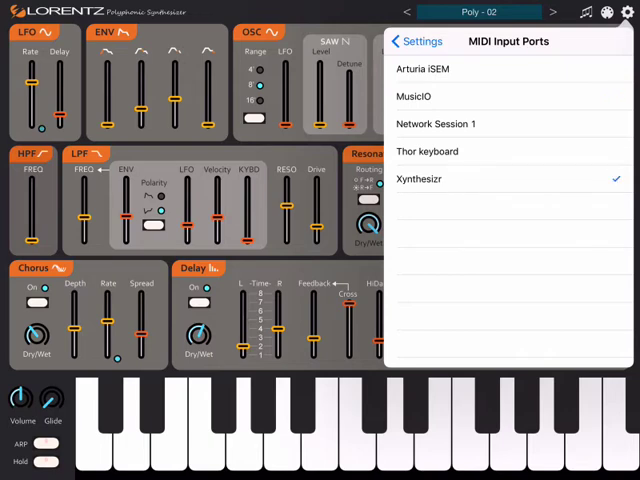
left_click(395, 41)
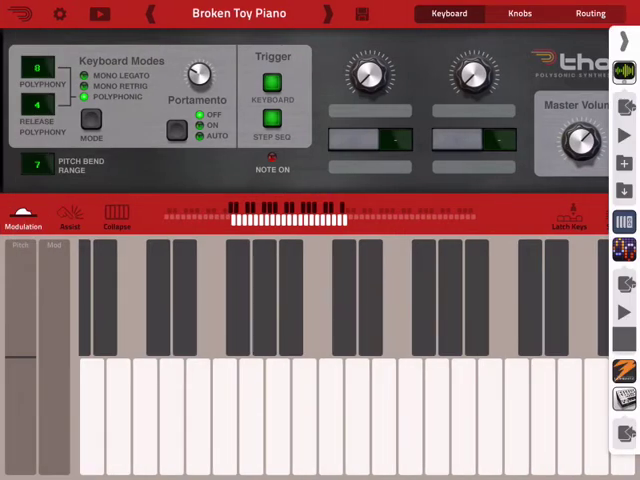
- Confirm Thor takes Xynthesizr MIDI on channel 3, then switch to iSEM
left_click(59, 14)
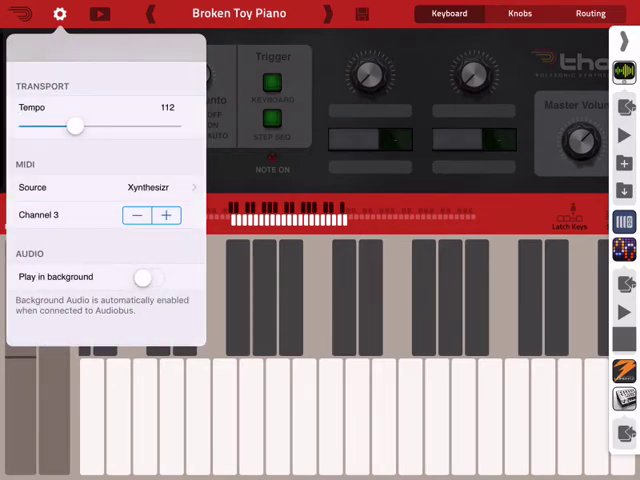
left_click(59, 14)
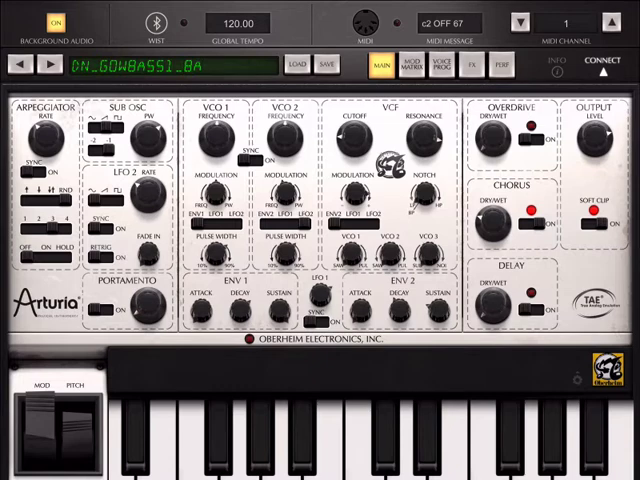
left_click(362, 22)
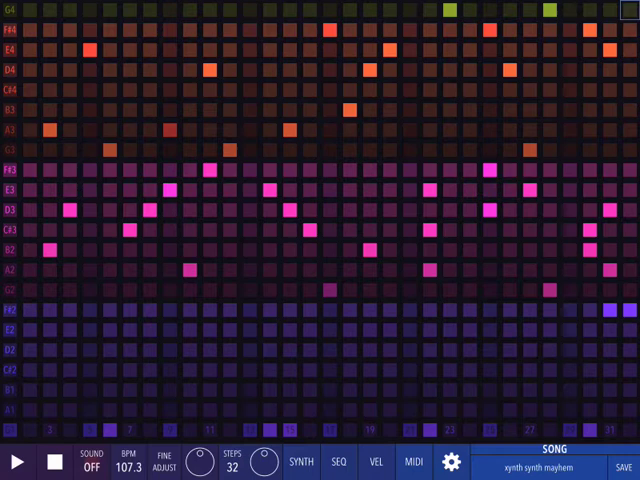
left_click(15, 461)
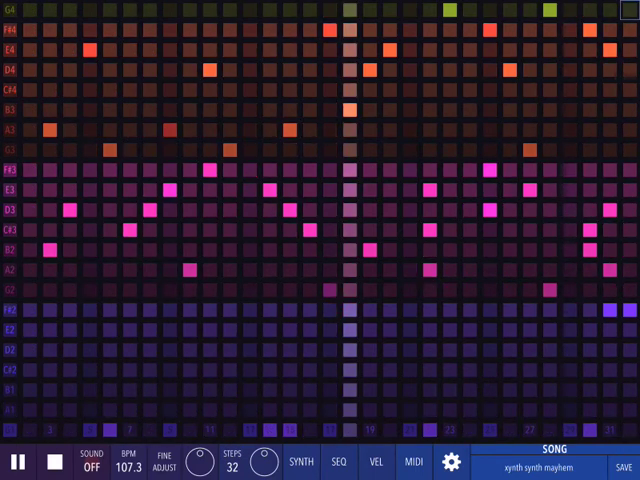
left_click(18, 461)
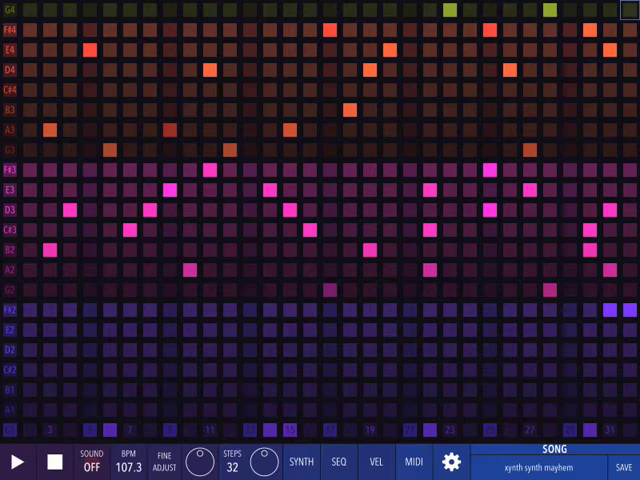
- Show Channel Mapping, nudging octave 1 up and back to channel 1
left_click(411, 461)
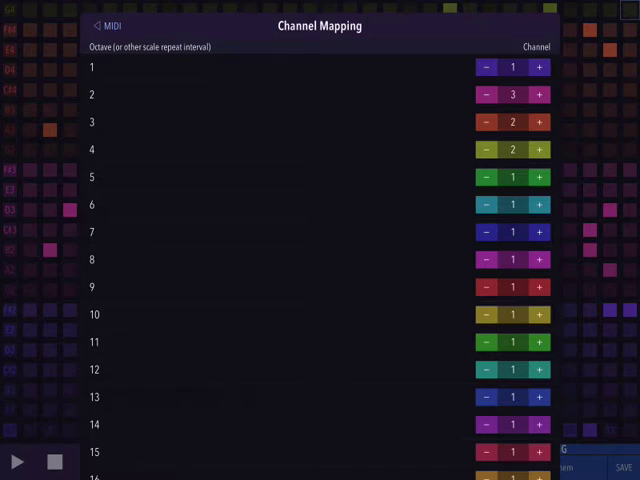
left_click(538, 67)
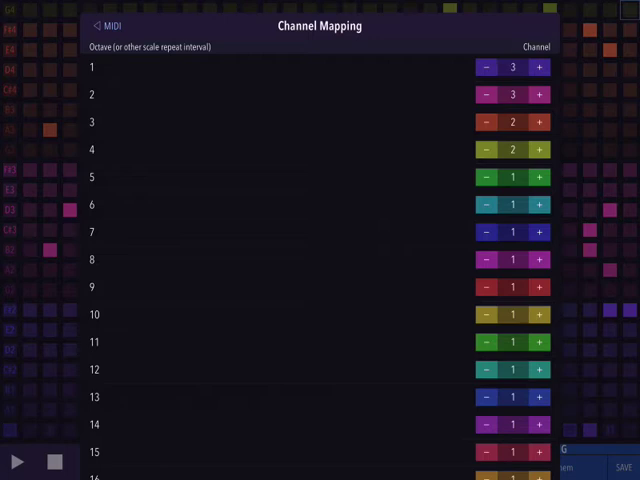
left_click(483, 67)
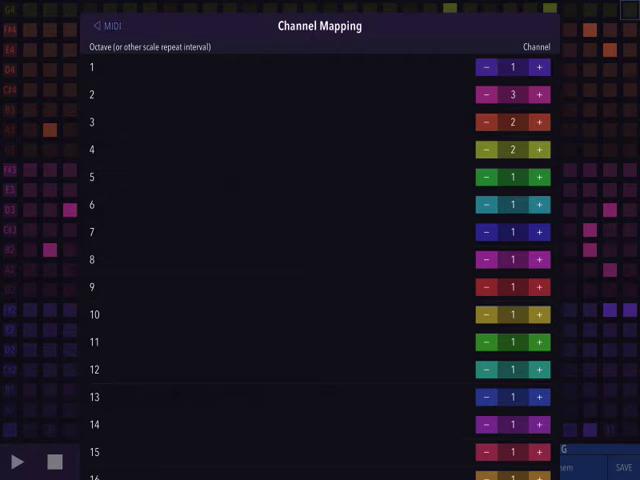
- Go back from Channel Mapping to Synthesizr's main MIDI settings
left_click(108, 25)
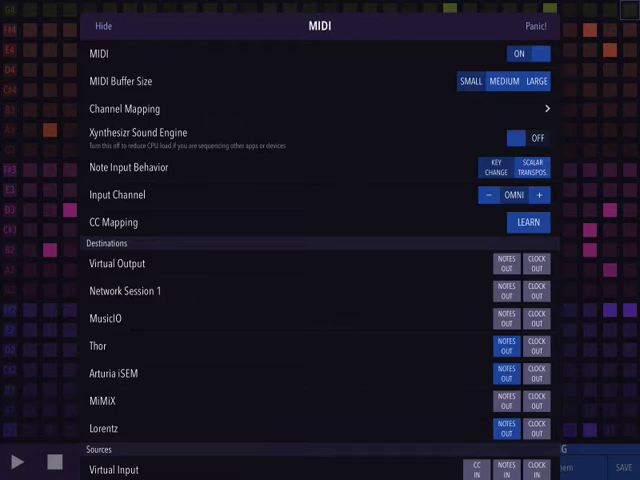
left_click(99, 25)
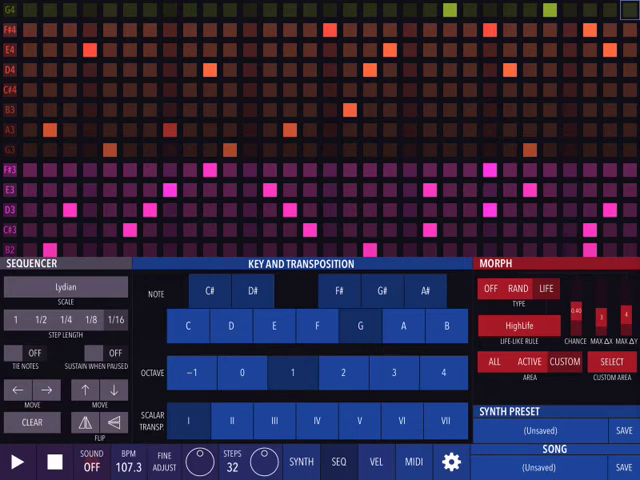
- Show the life-like rule list from the HighLife button in the MORPH section
left_click(518, 325)
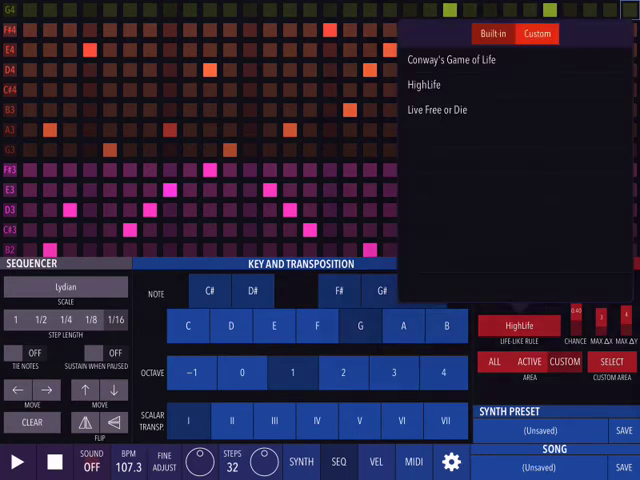